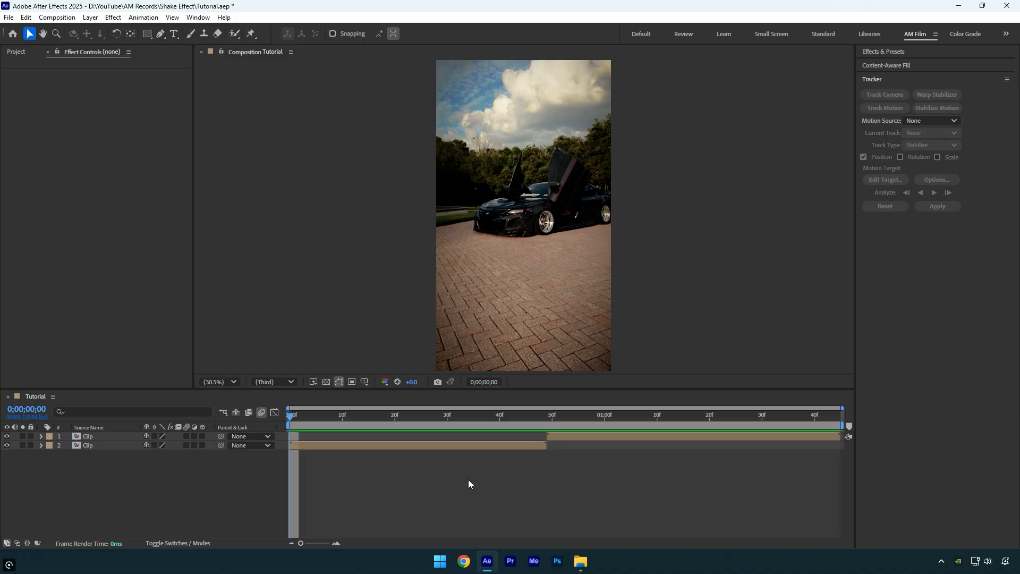
mouse_move(228, 488)
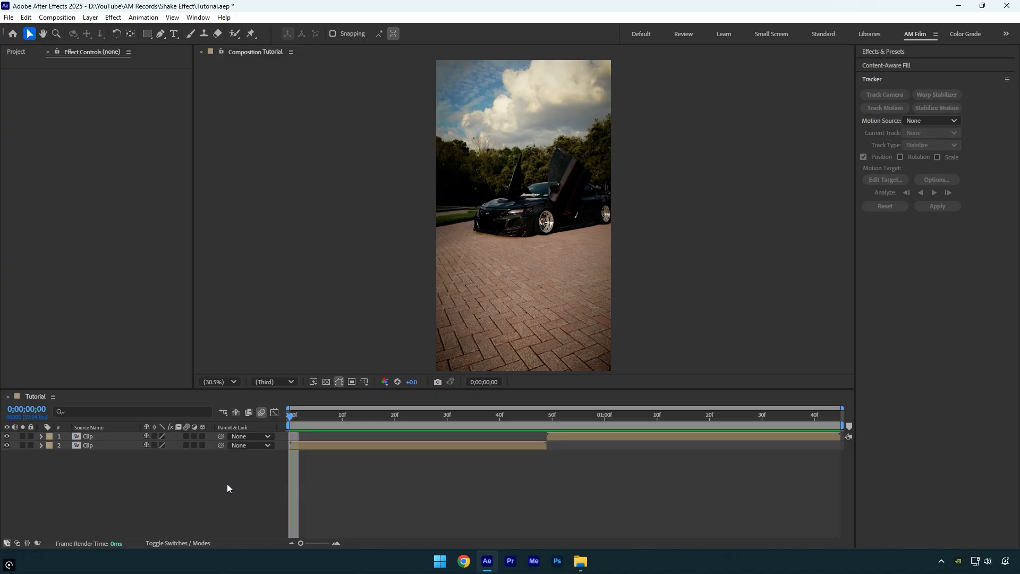
- Add an adjustment layer and trim it to ten frames starting at the cut
right_click(228, 488)
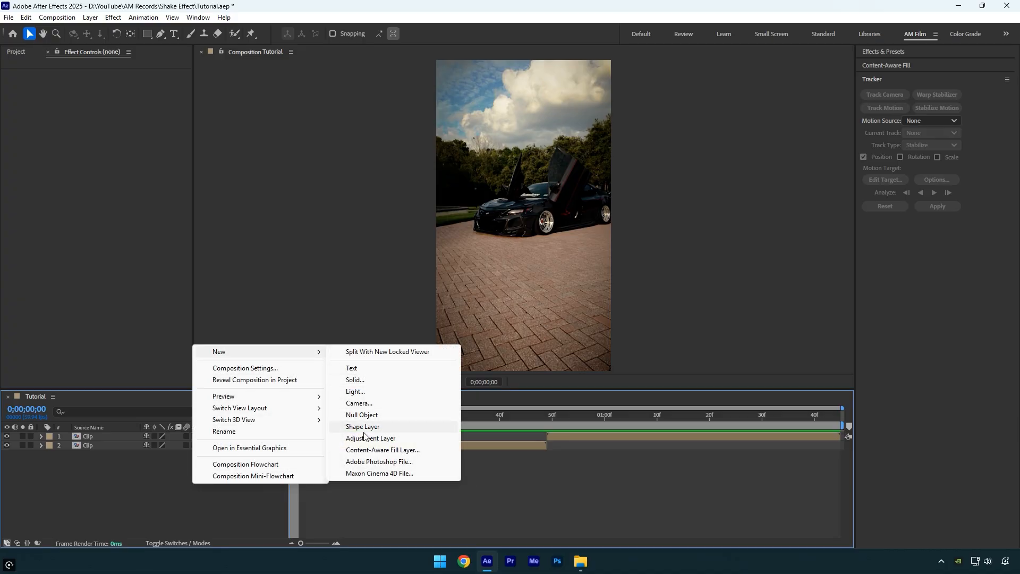
left_click(370, 438)
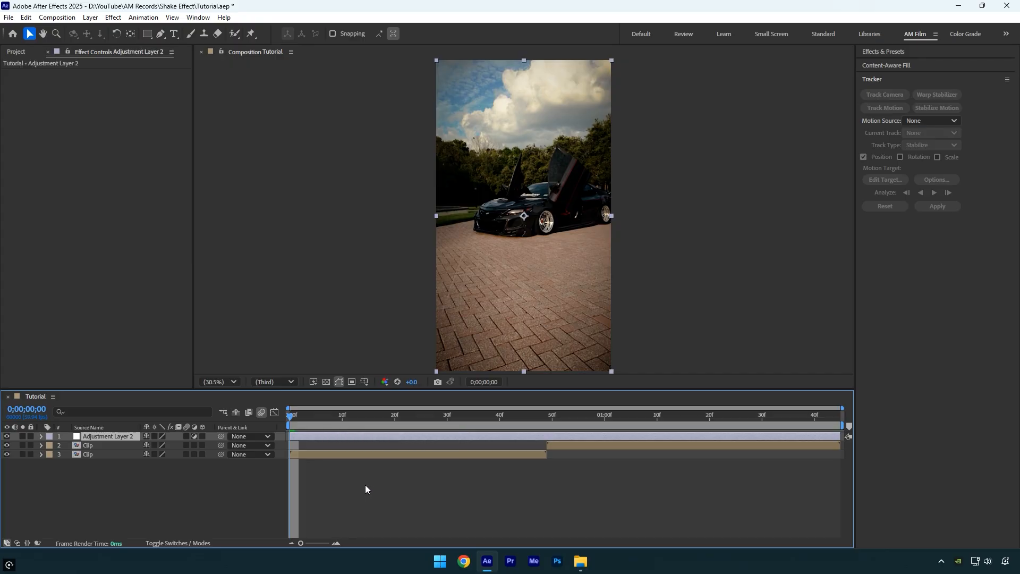
key("shift+pagedown")
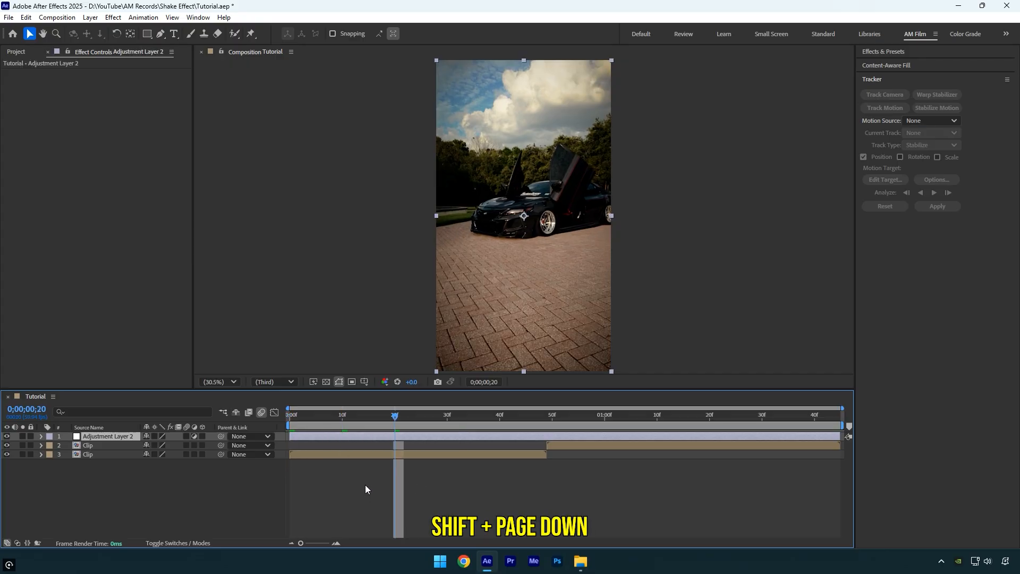
key("ctrl+shift+d")
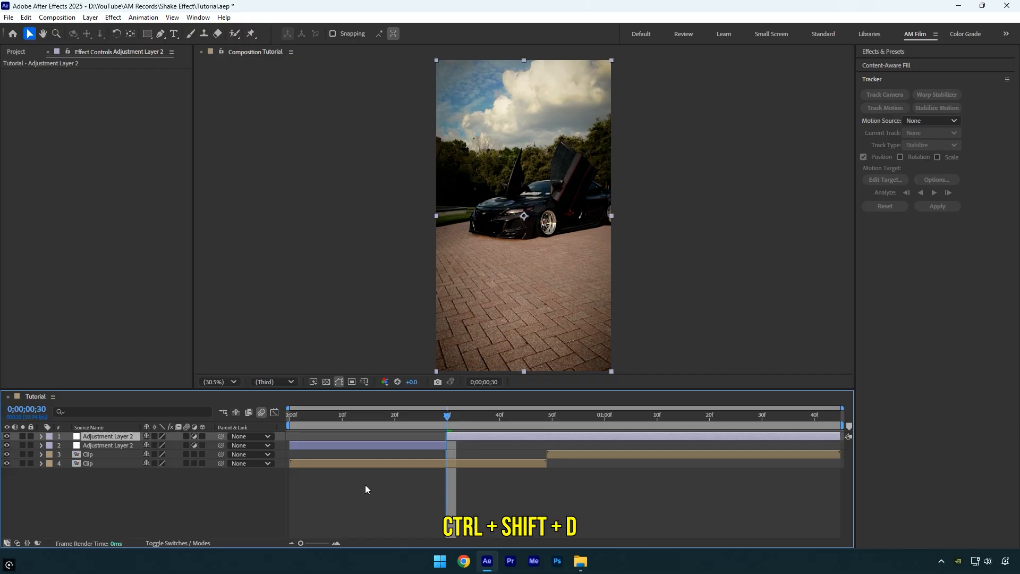
key("ctrl+shift+d")
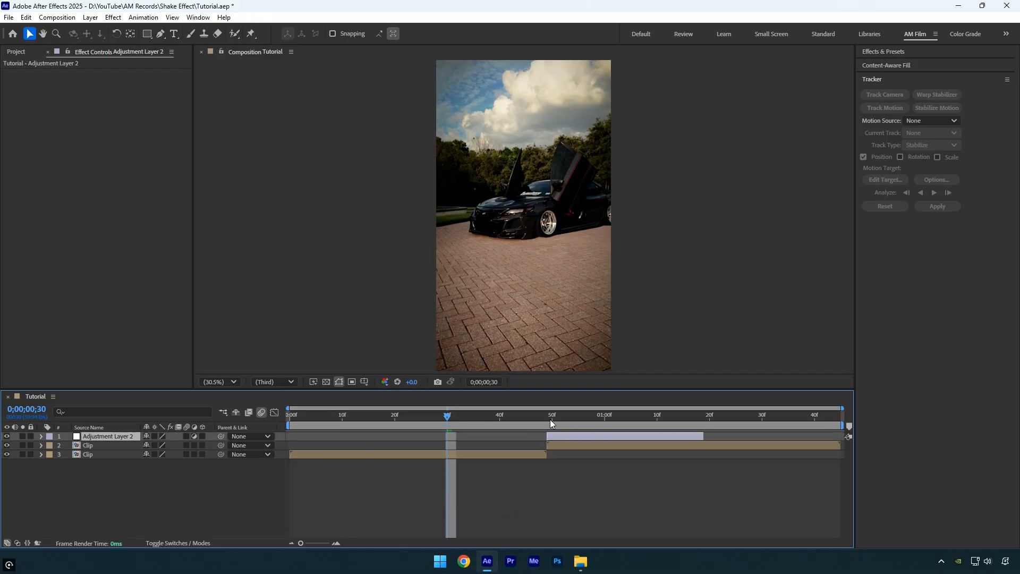
- Apply the Transform effect to the adjustment layer and enter a Scale of 60
type("tran")
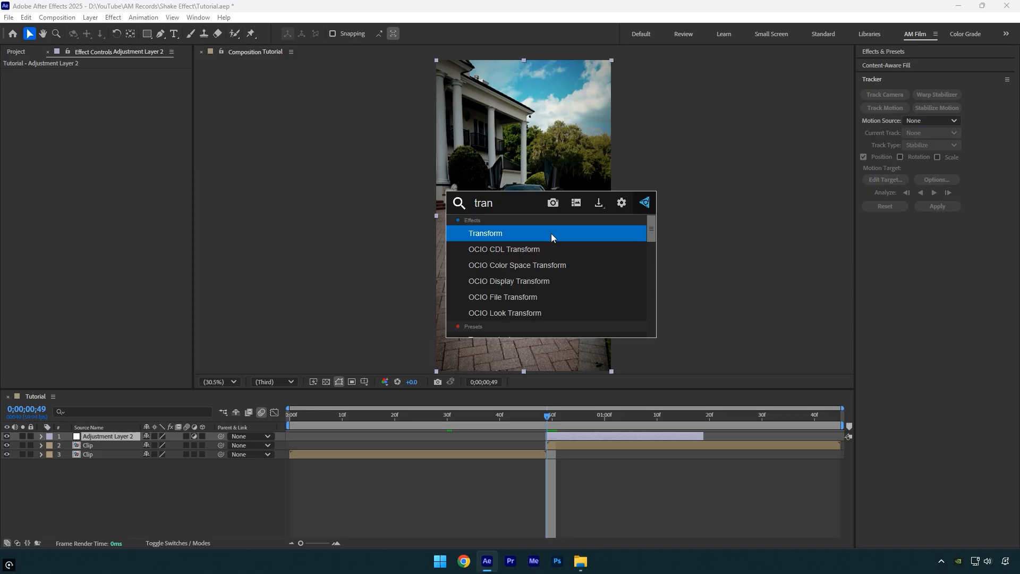
double_click(485, 233)
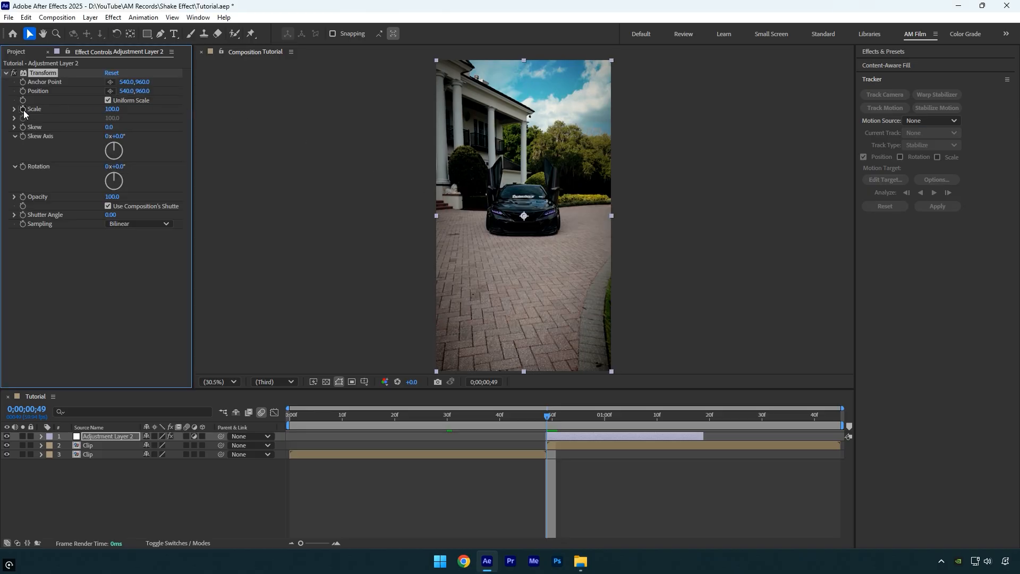
double_click(112, 109)
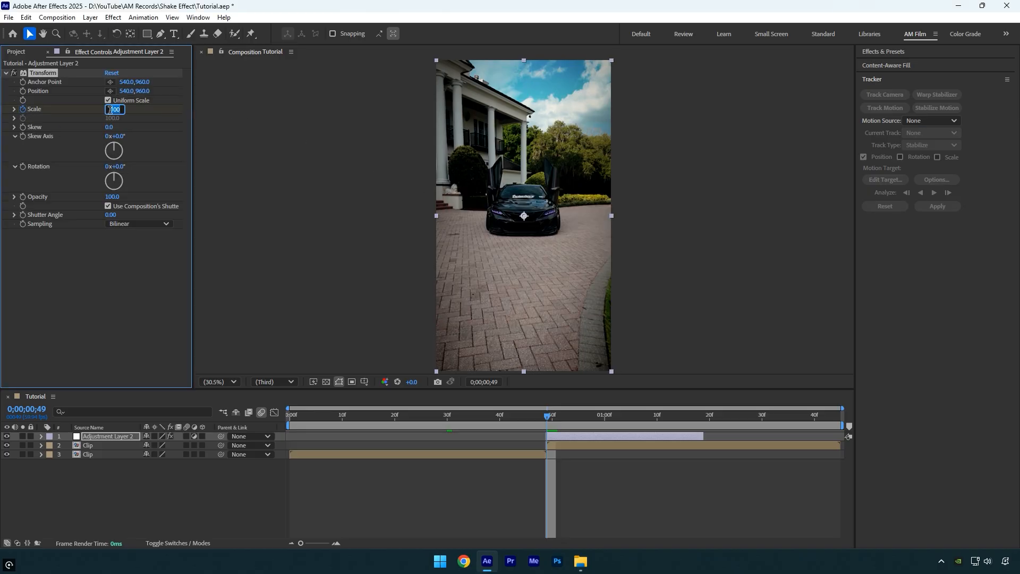
type("60")
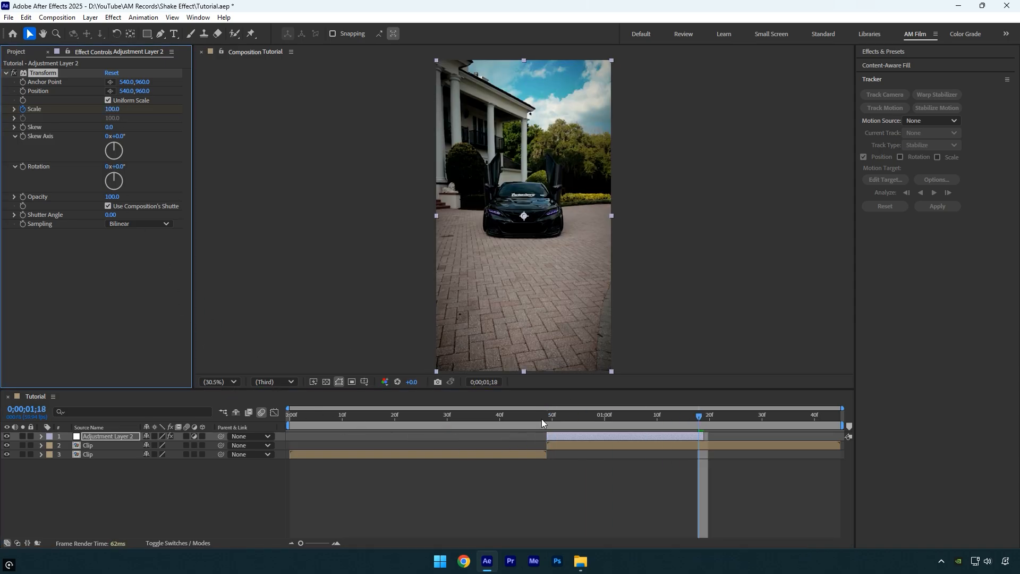
- Apply Optics Compensation and check the eased Scale and Field of View keyframe curves
type("opt")
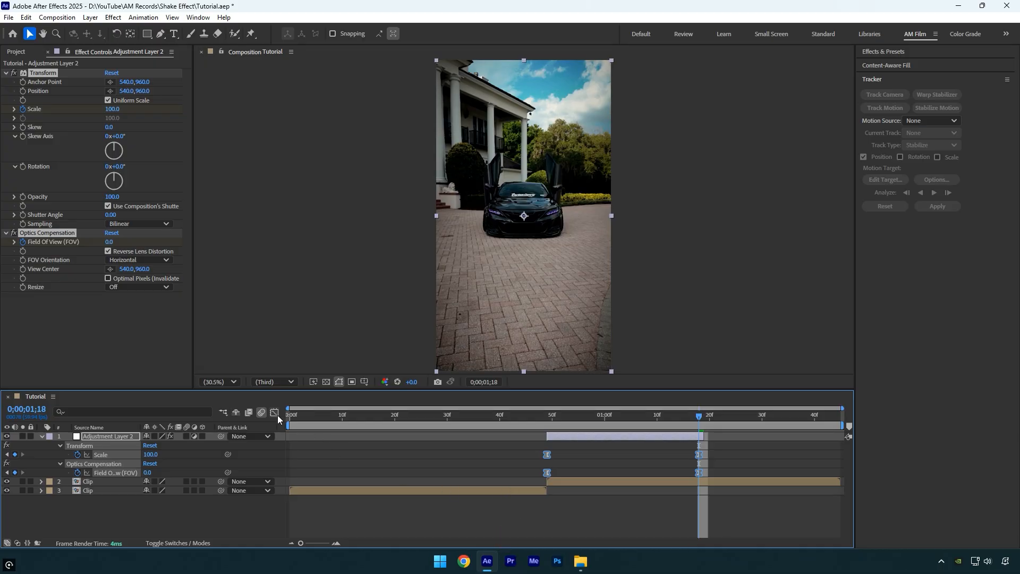
left_click(274, 412)
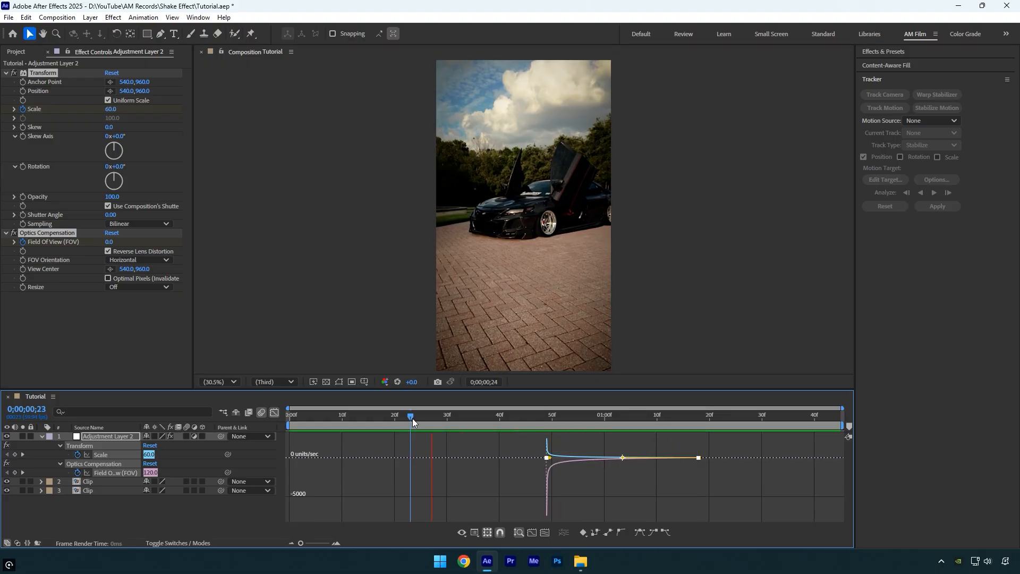
left_click(273, 412)
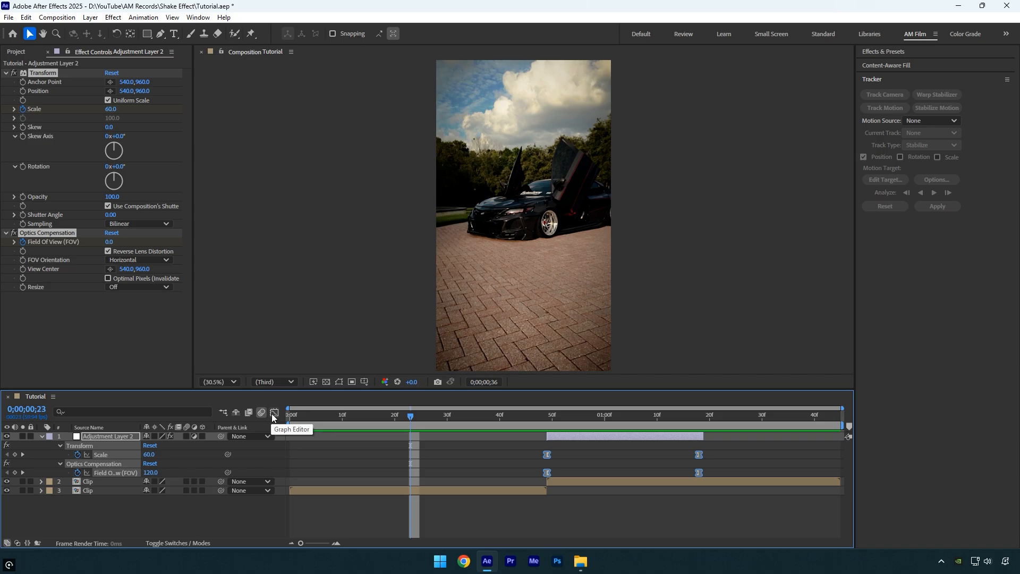
left_click(548, 414)
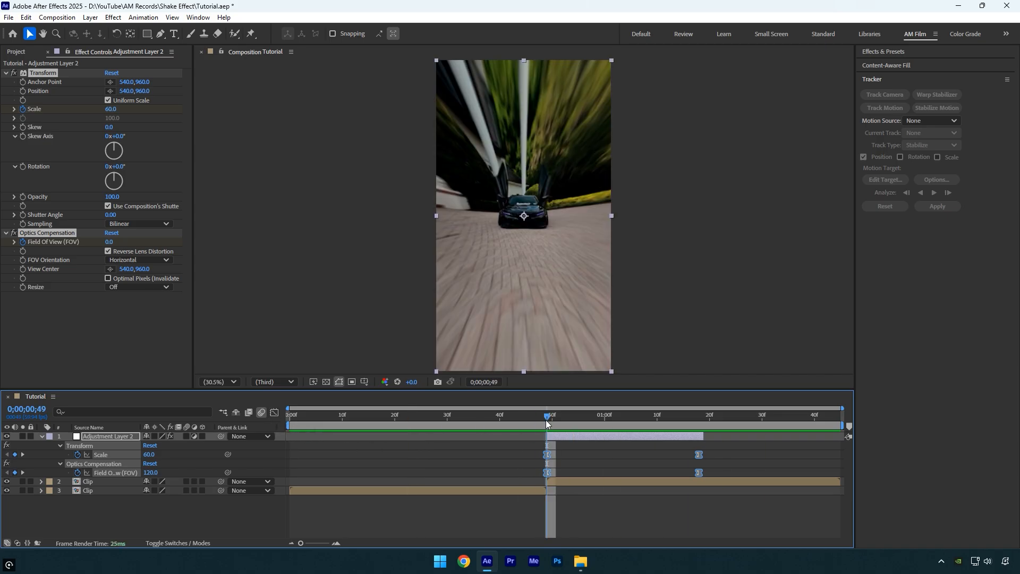
mouse_move(546, 423)
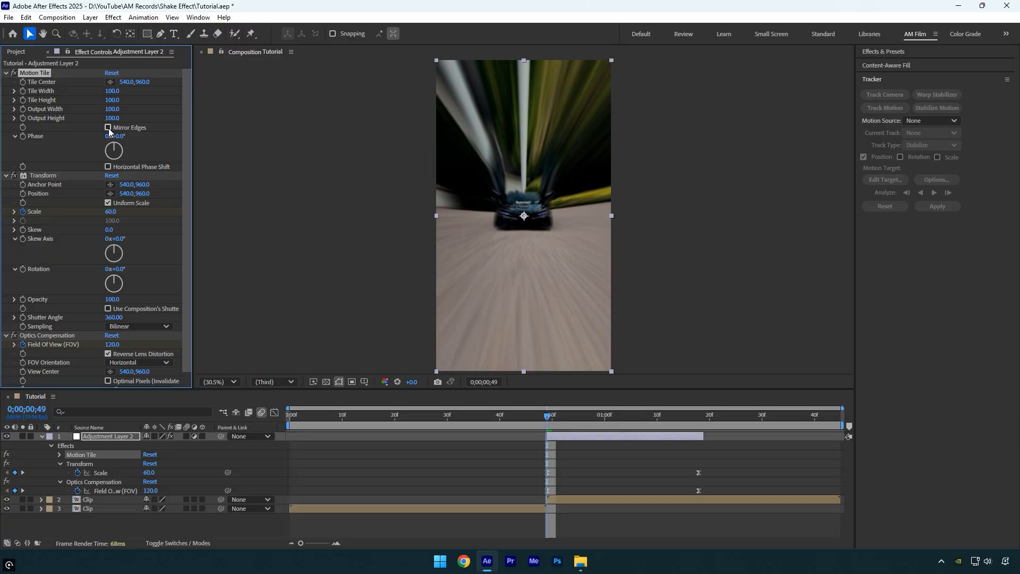
- Turn on Motion Tile's Mirror Edges and set its output size to 150
left_click(114, 118)
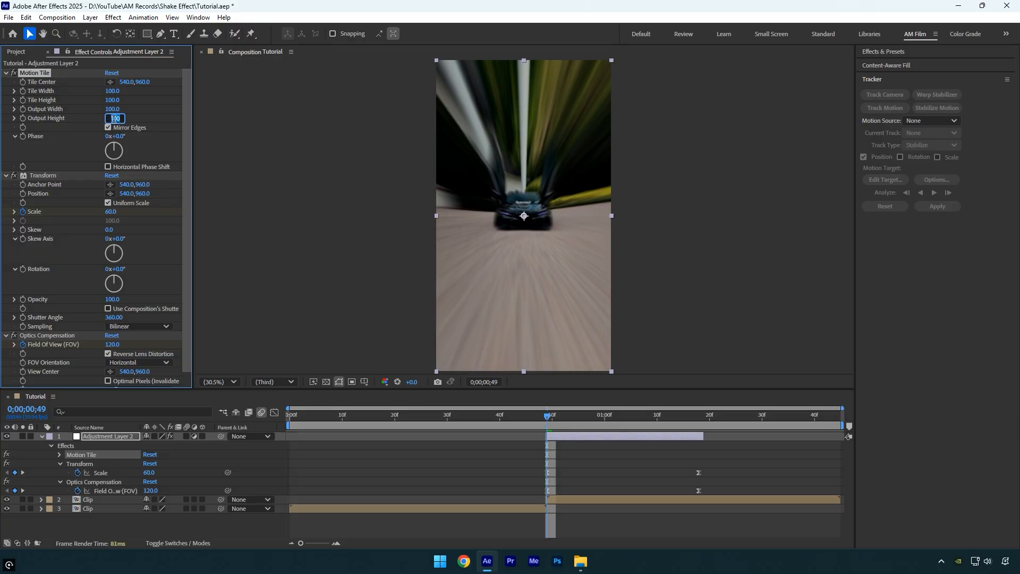
type("150.")
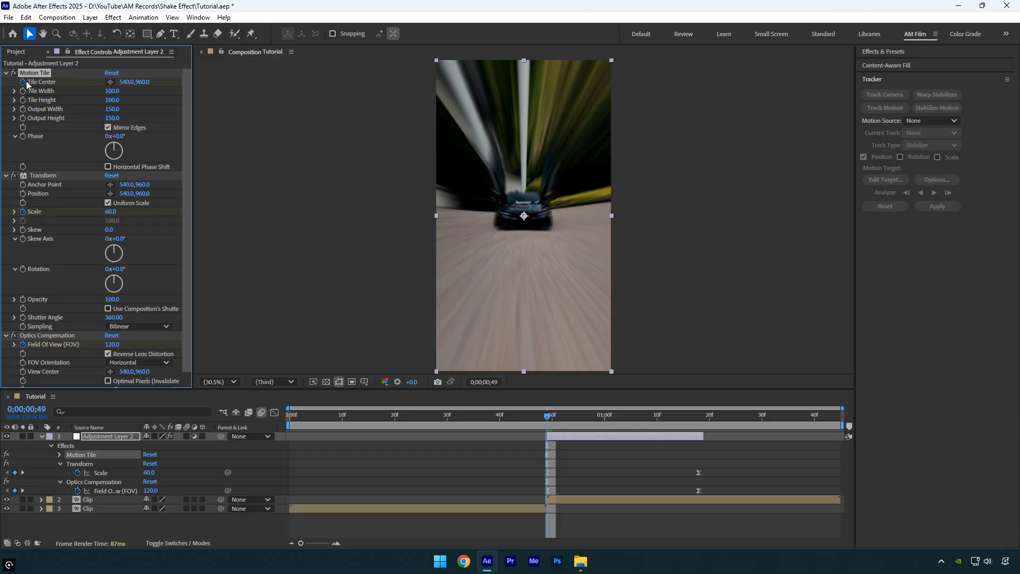
mouse_move(525, 232)
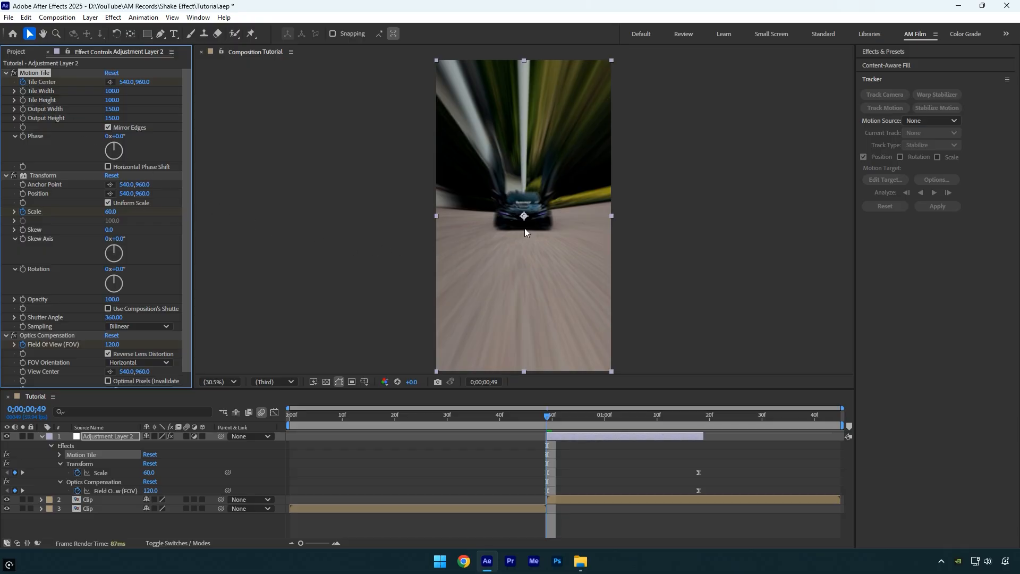
- Drag the tile center slightly upward in the viewer, to about 540, 979.7
left_click_drag(524, 233, 523, 221)
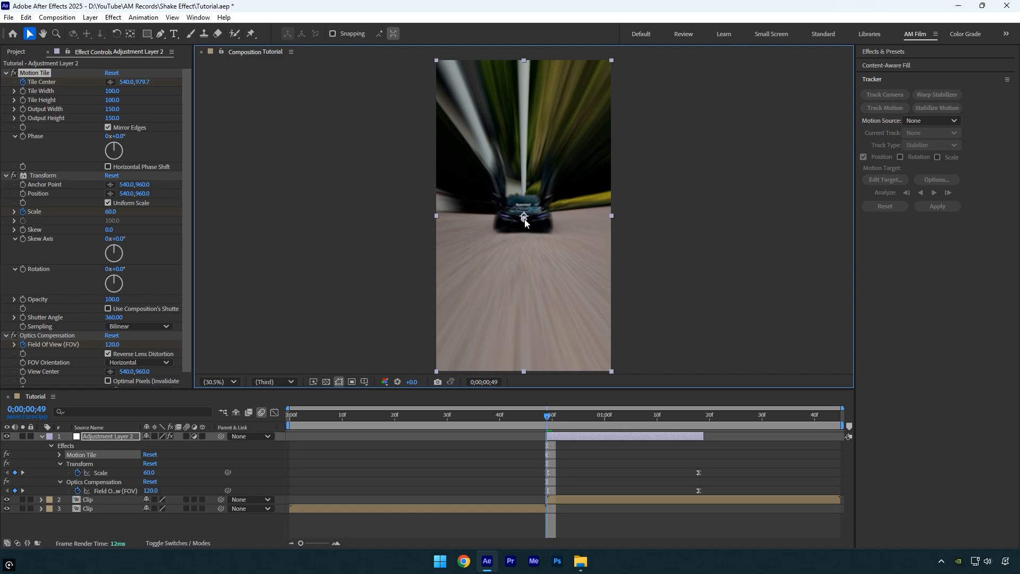
mouse_move(558, 422)
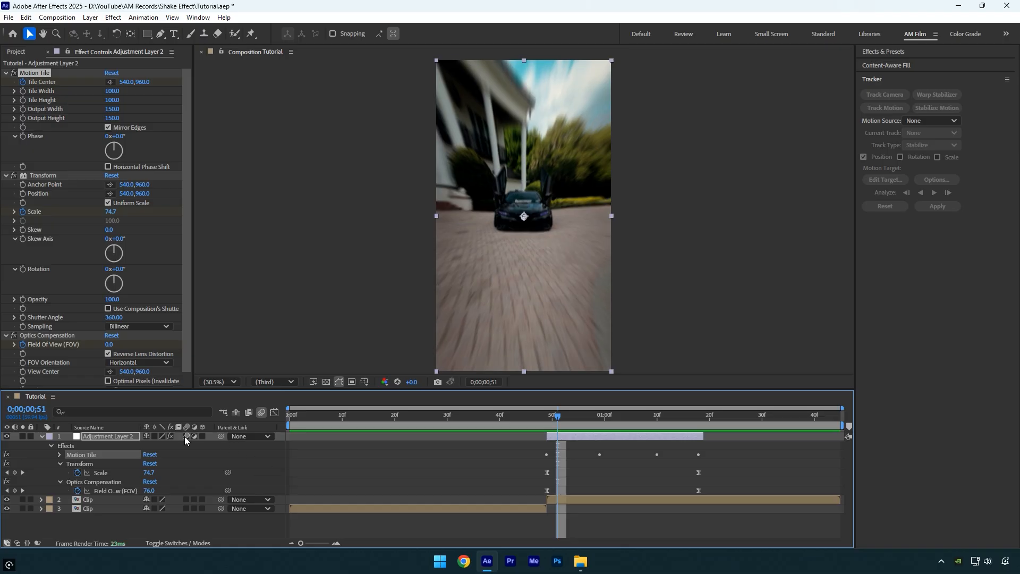
- Enable the adjustment layer's motion blur switch and scrub through the transition
left_click(404, 414)
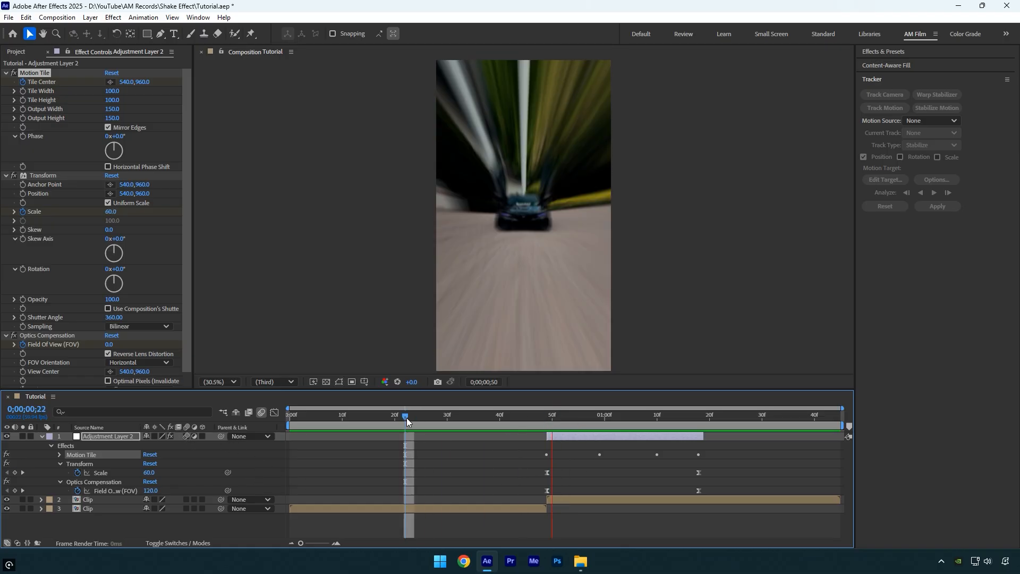
left_click_drag(405, 420, 599, 420)
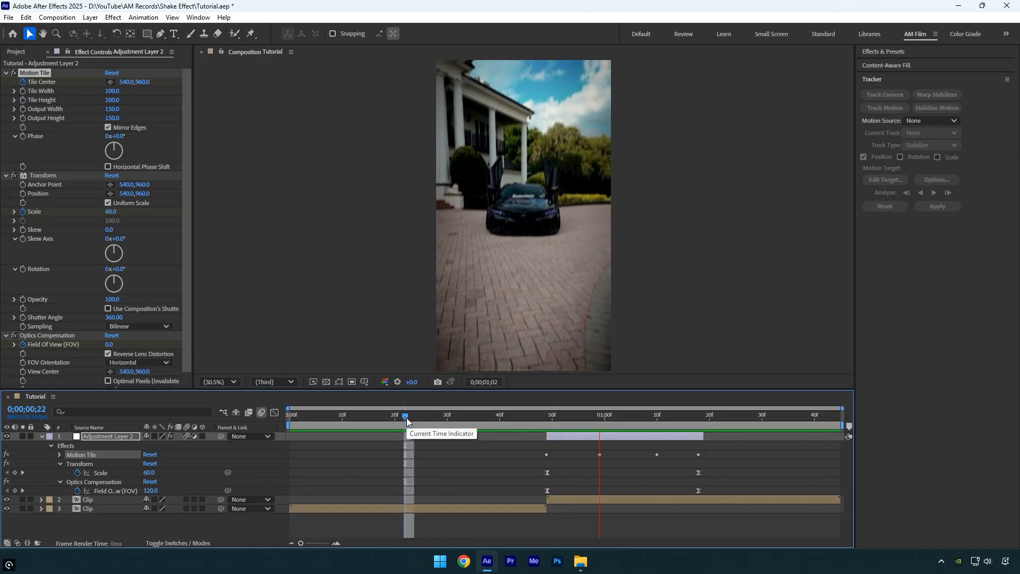